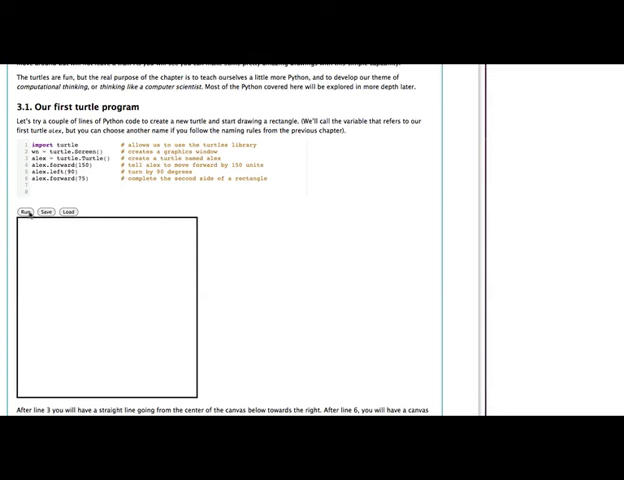
Run the first turtle program so it draws a line and a right-angle turn
click(22, 212)
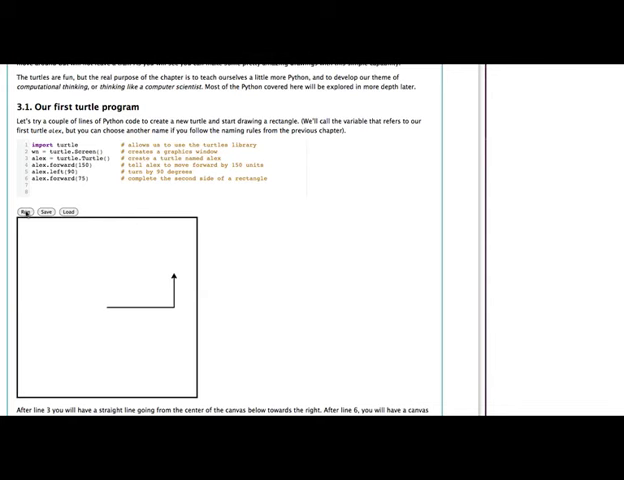
Scroll the lesson down to the example with bgcolor and turtle settings
scroll(down, 3)
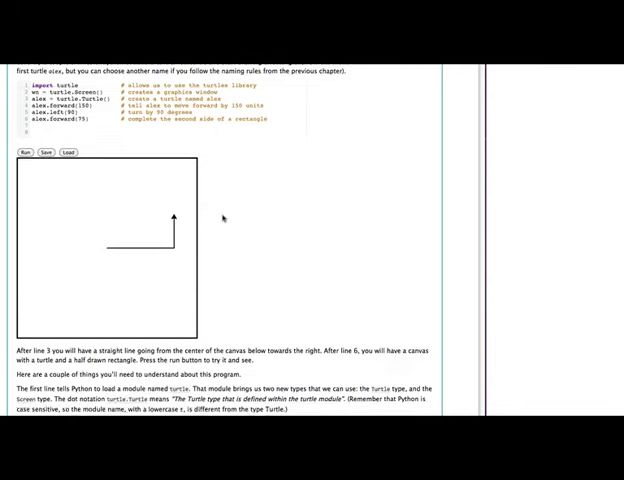
scroll(down, 3)
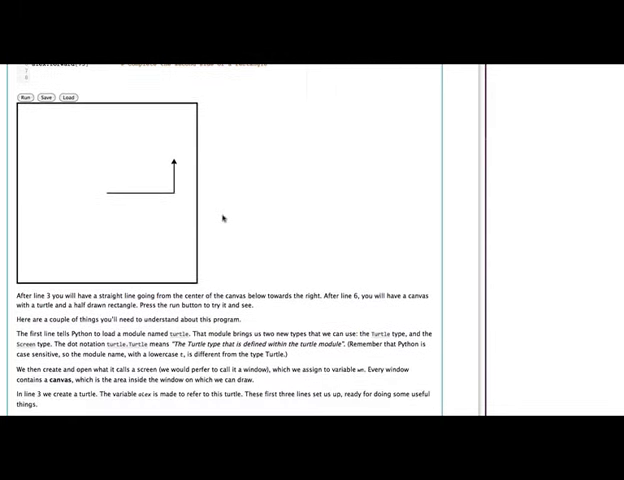
scroll(down, 3)
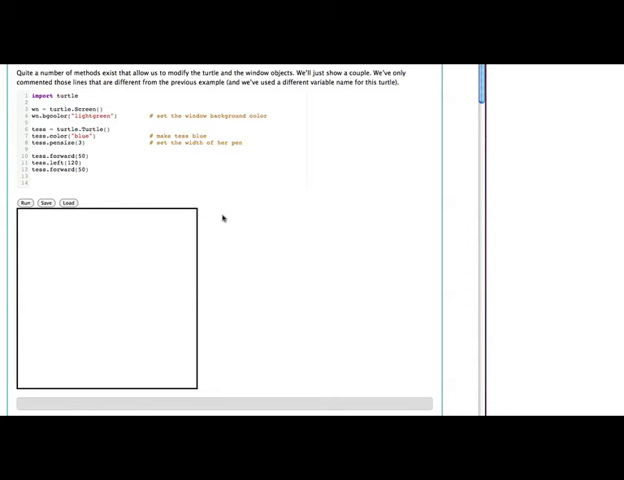
scroll(down, 3)
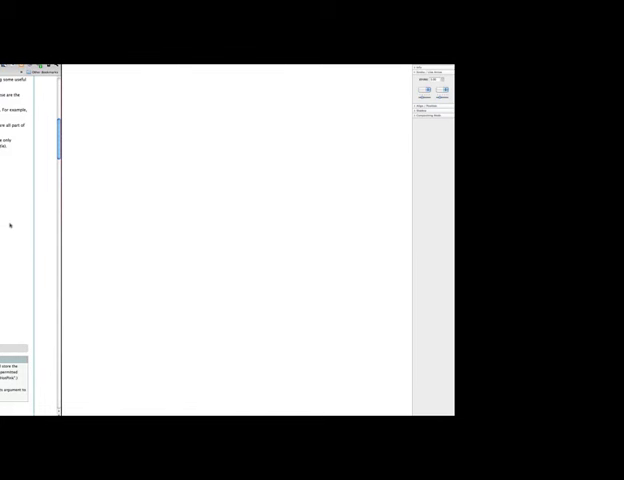
mouse_move(144, 200)
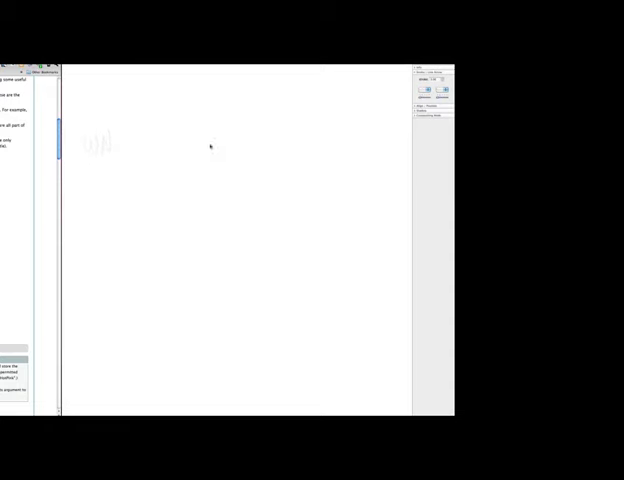
mouse_move(202, 140)
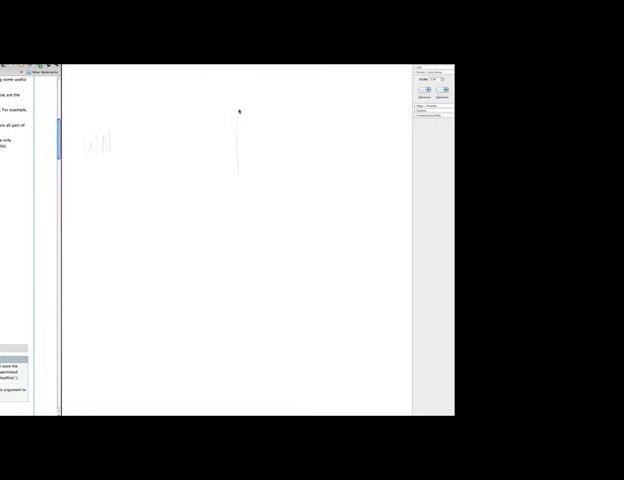
Sketch a vertical stroke and an arrow from the turtle name to its object box
drag(238, 110, 310, 178)
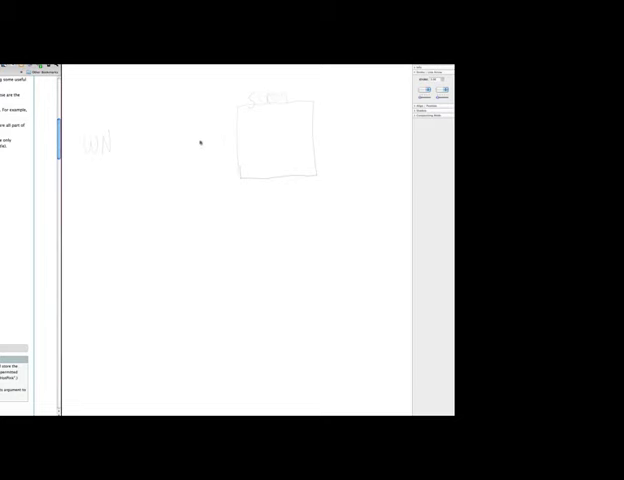
drag(108, 140, 192, 132)
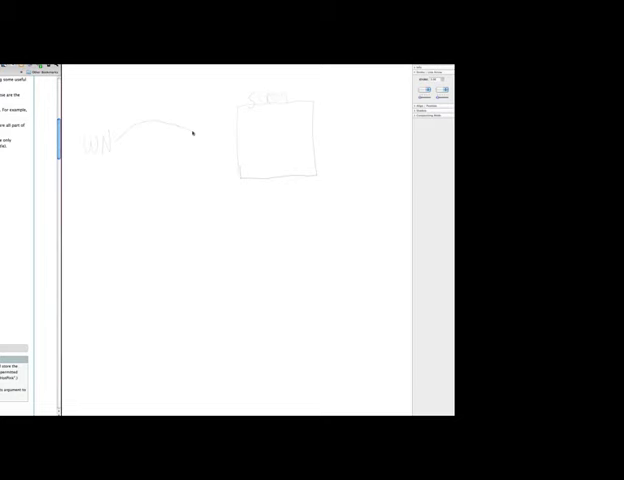
drag(190, 130, 236, 140)
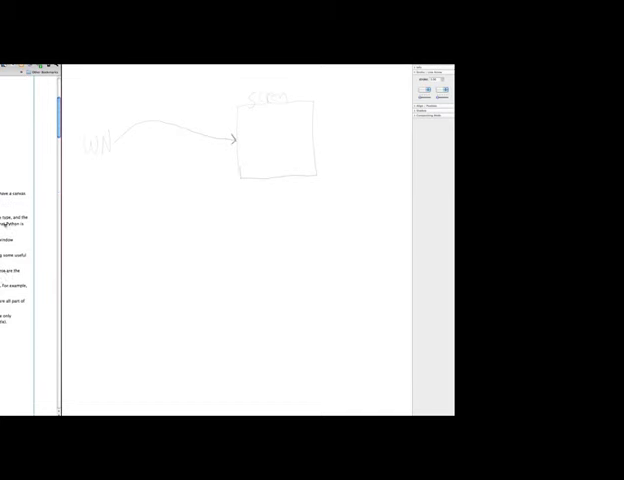
scroll(down, 3)
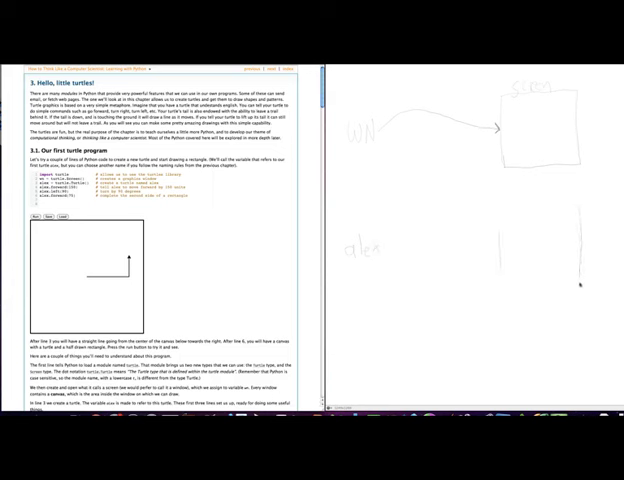
Sketch the second object box with its handwritten attributes
drag(500, 210, 576, 300)
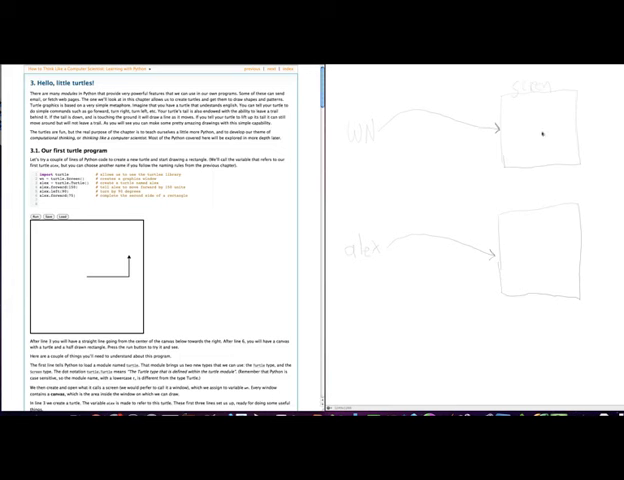
mouse_move(544, 226)
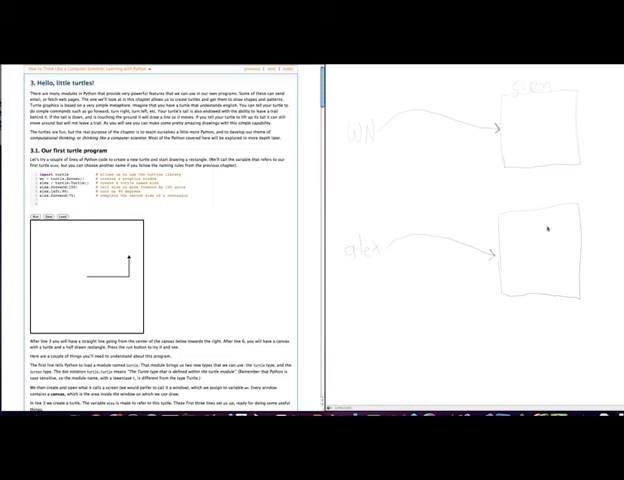
mouse_move(548, 228)
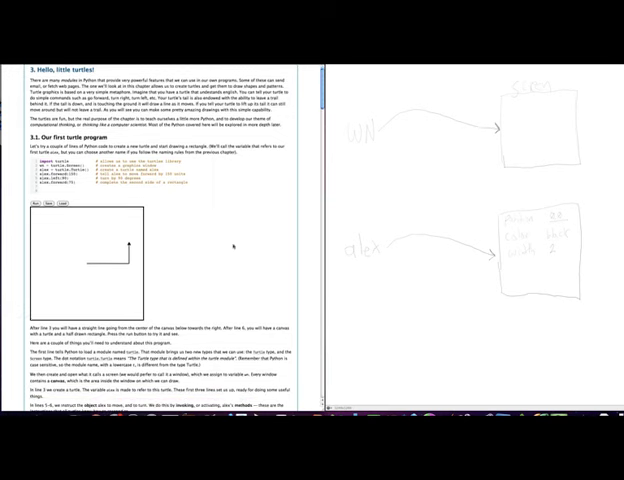
Scroll down to the turtle example with the lightgreen background code
scroll(down, 3)
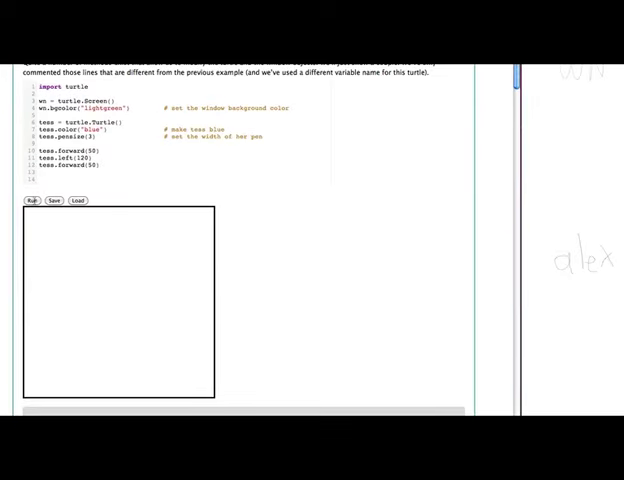
Run the program, turning the canvas light green with a blue turtle drawing
click(30, 200)
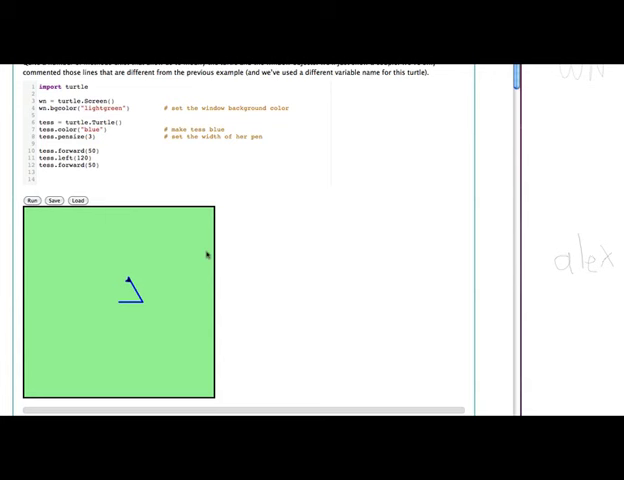
mouse_move(208, 256)
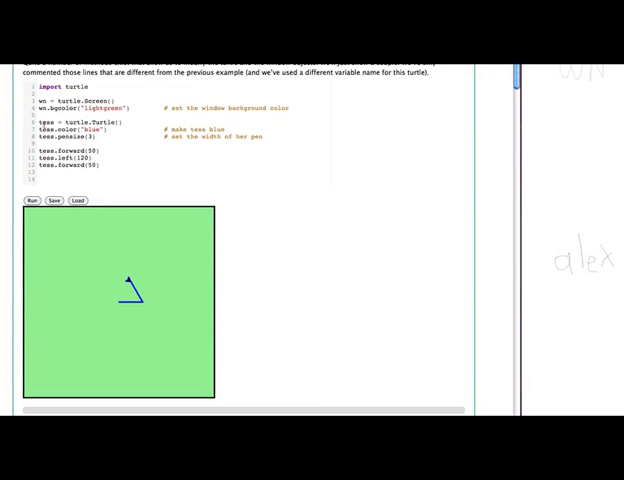